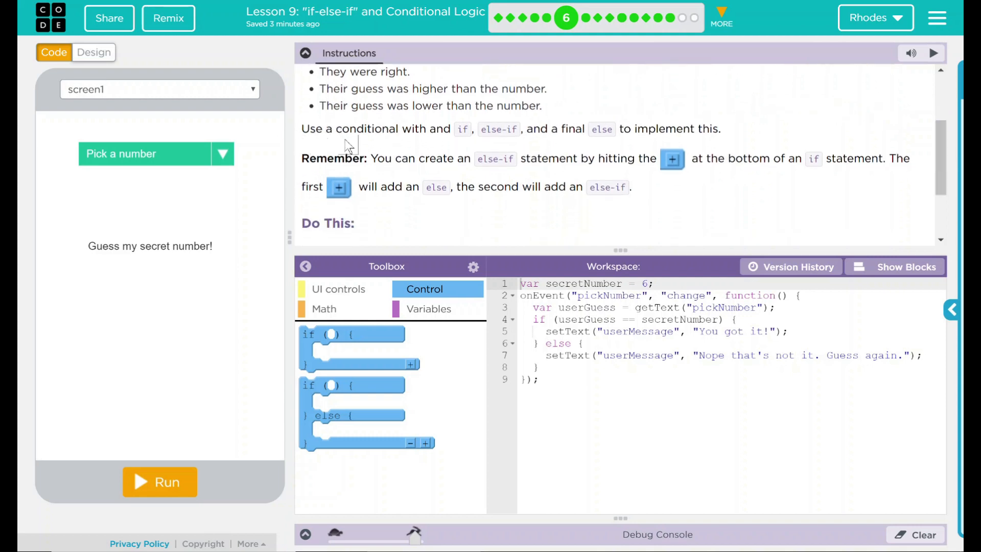
pyautogui.moveTo(504, 148)
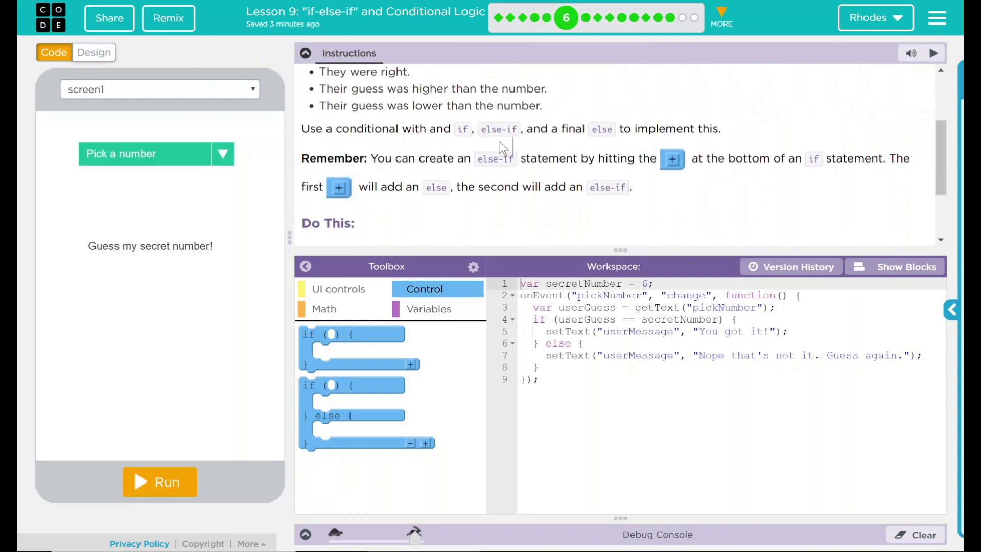
pyautogui.moveTo(612, 143)
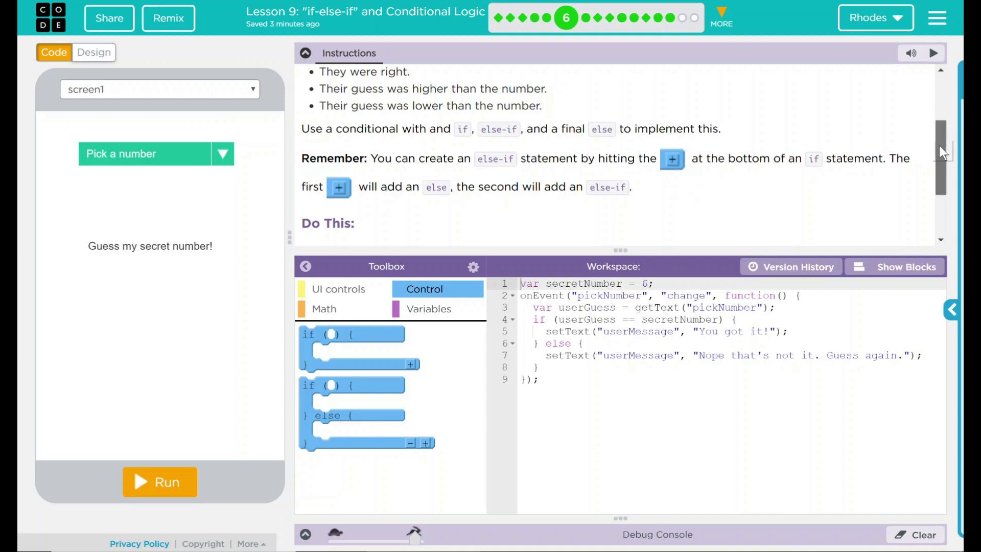
# Use block view to insert an empty else-if and a final else into the event handler.
pyautogui.scroll(-3)
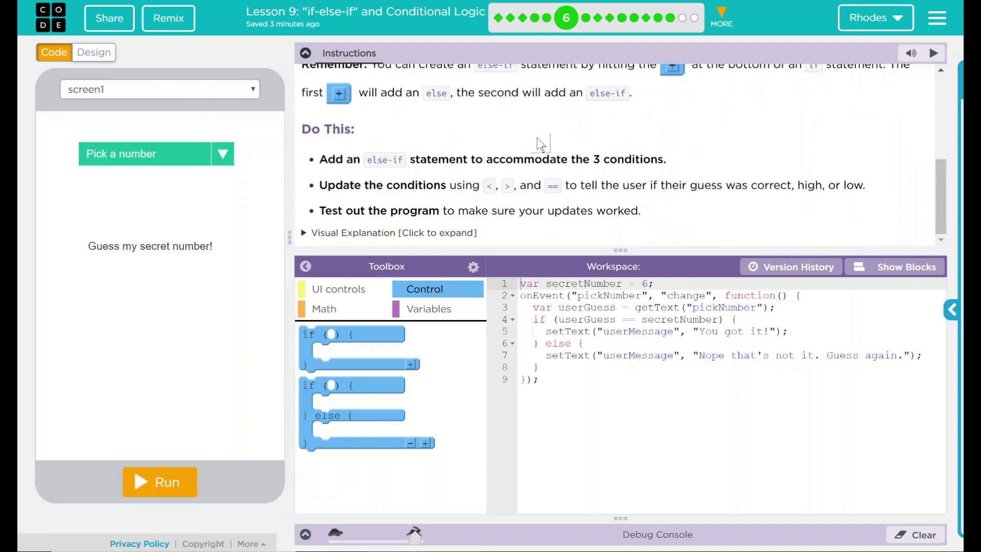
pyautogui.moveTo(557, 125)
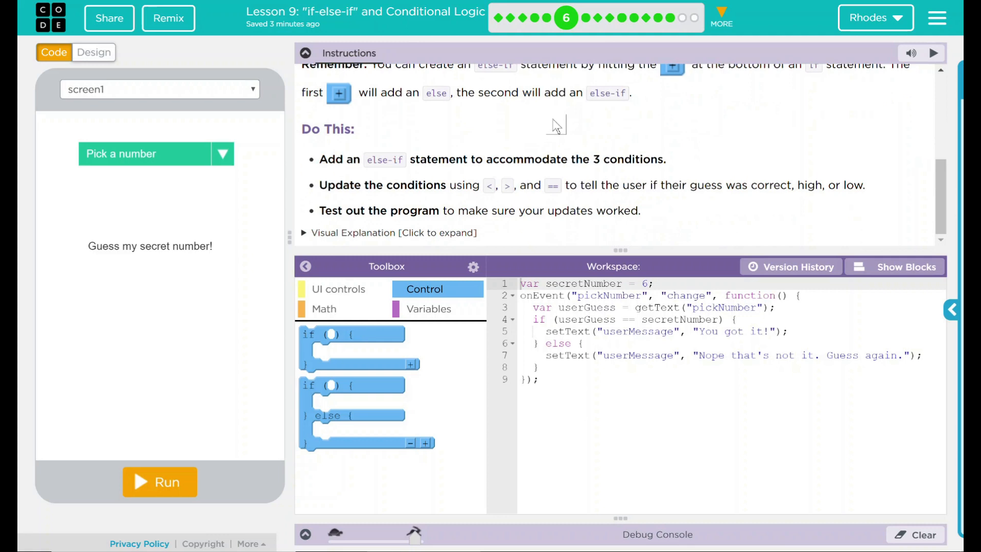
pyautogui.moveTo(540, 133)
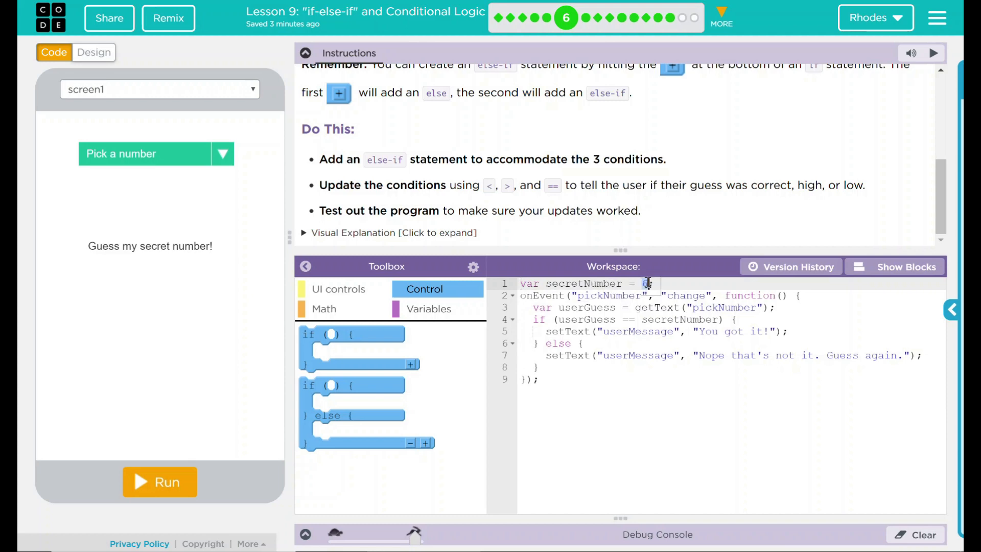
pyautogui.write('6')
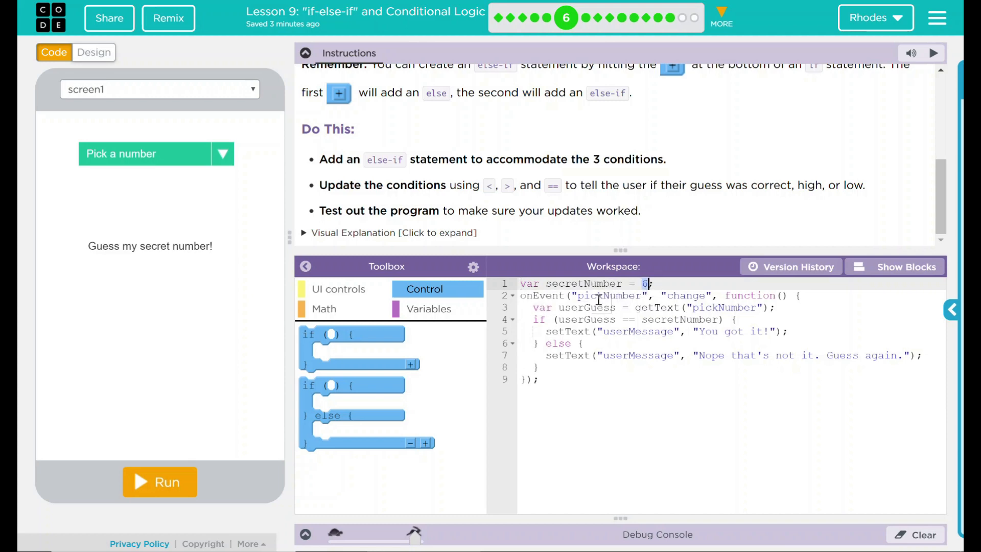
pyautogui.moveTo(164, 156)
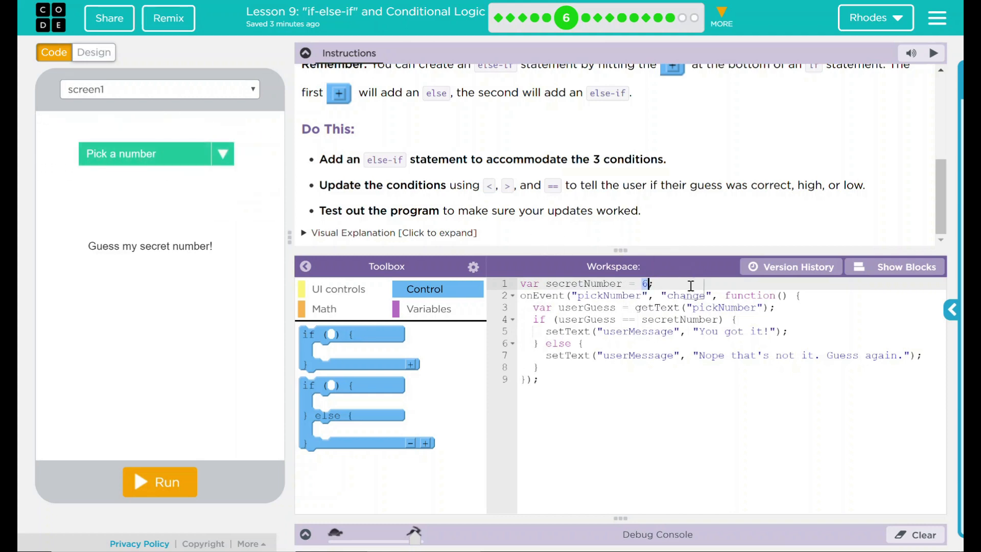
pyautogui.moveTo(734, 295)
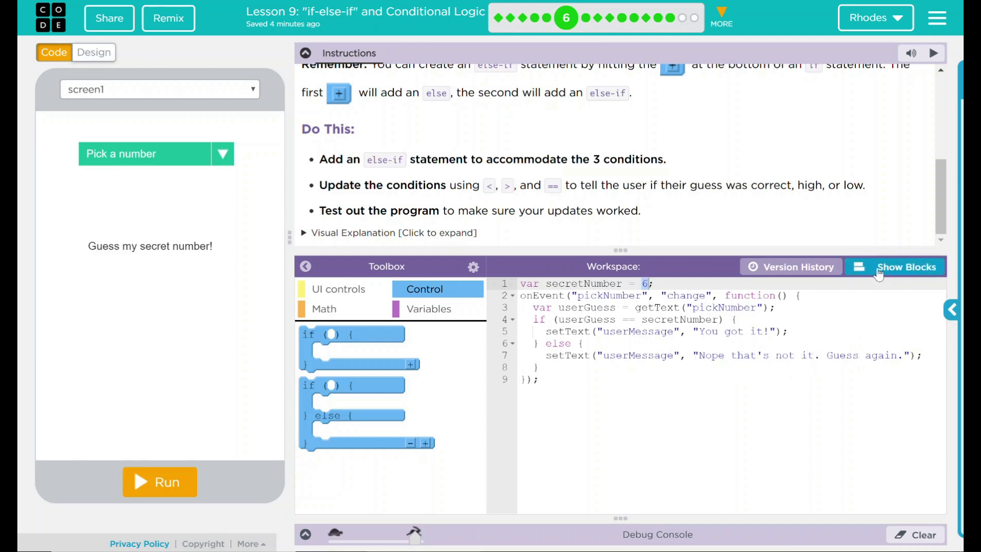
pyautogui.click(895, 267)
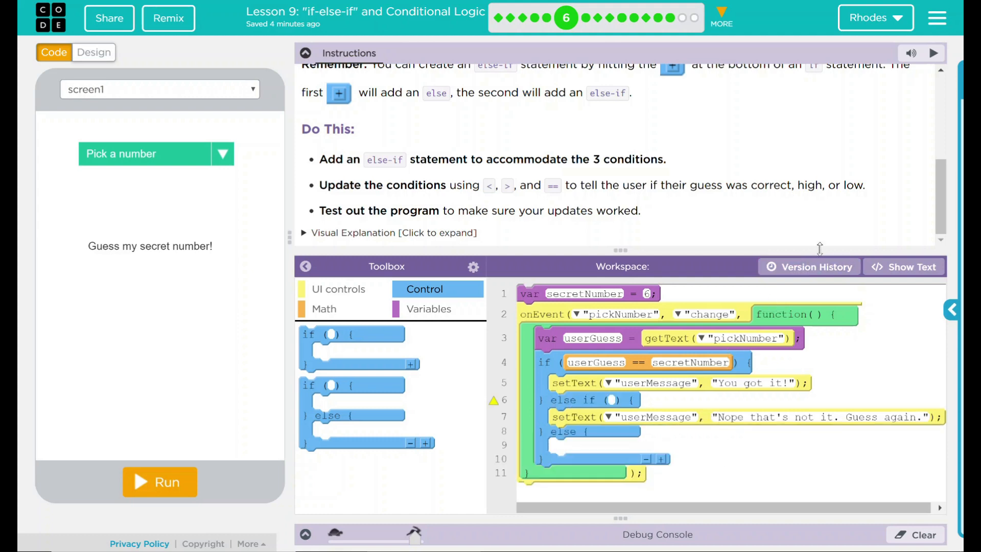
pyautogui.click(904, 267)
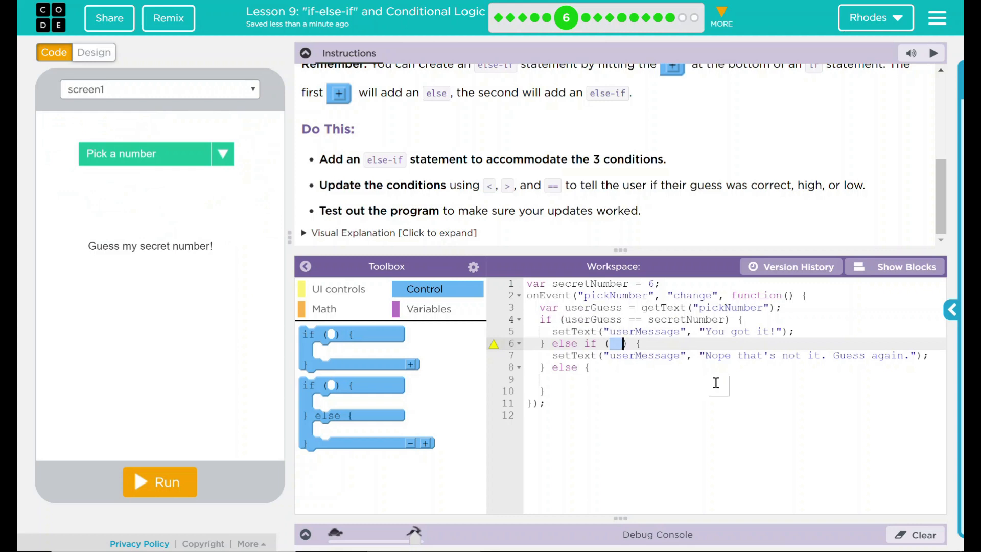
# Fill the else-if condition with userGuess > secretNumber.
pyautogui.write('user')
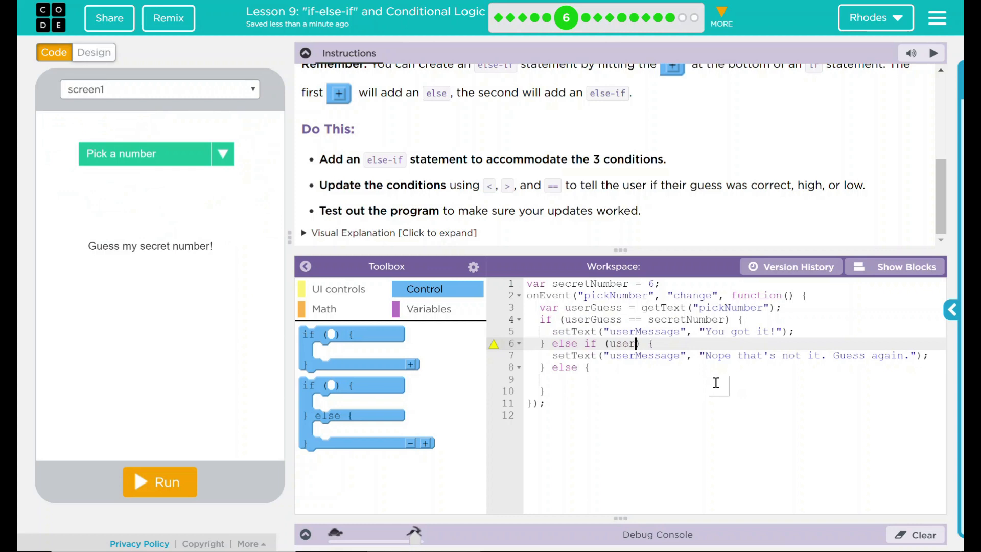
pyautogui.write('Guess .')
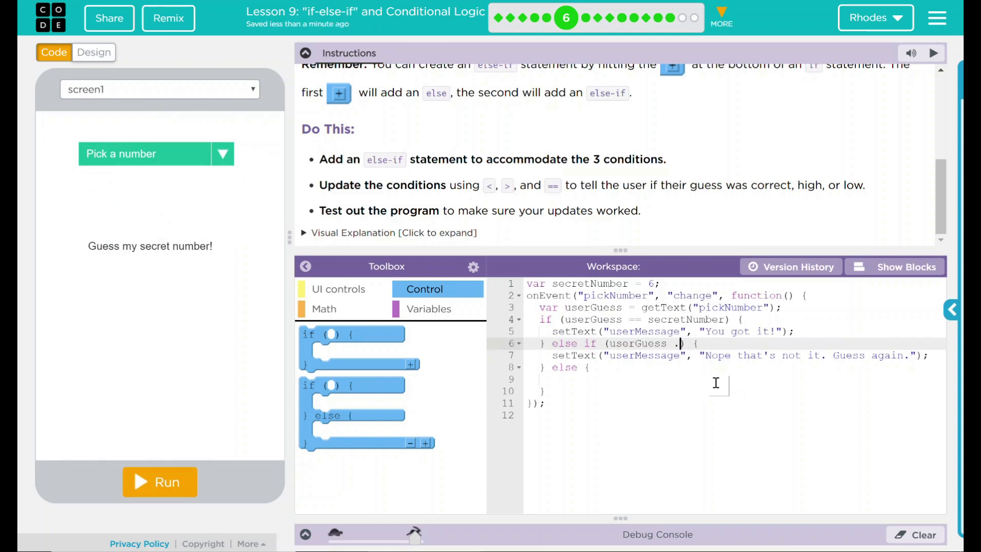
pyautogui.write('>')
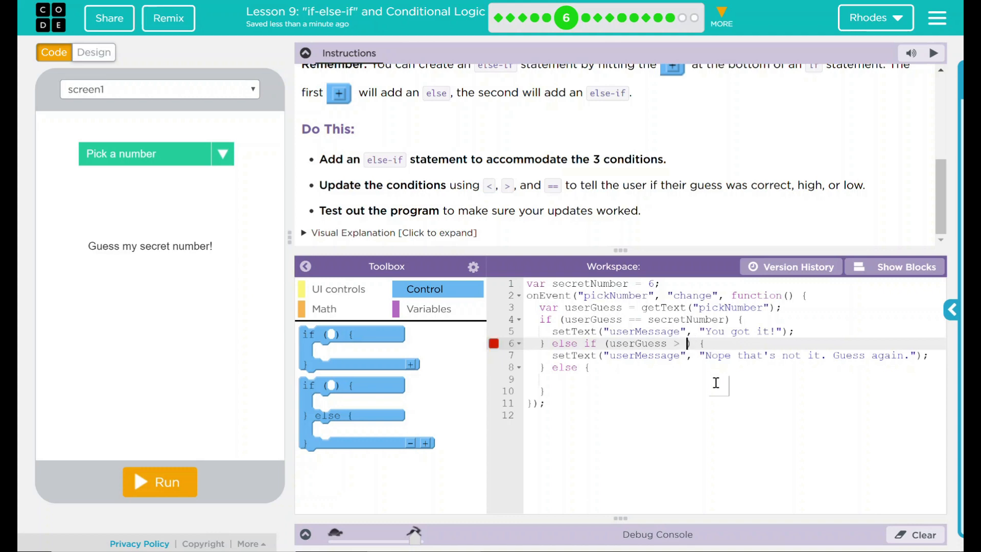
pyautogui.write('secret')
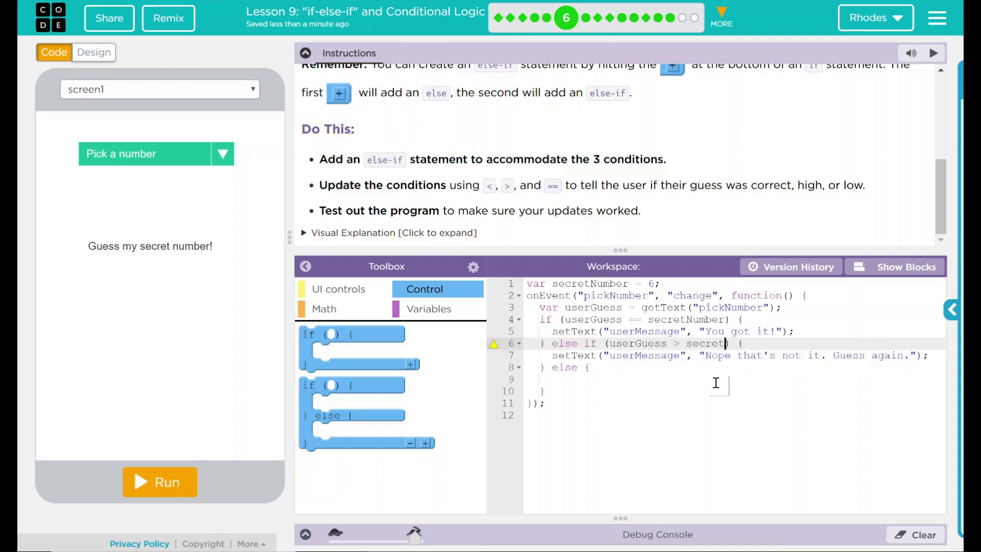
pyautogui.write('Number')
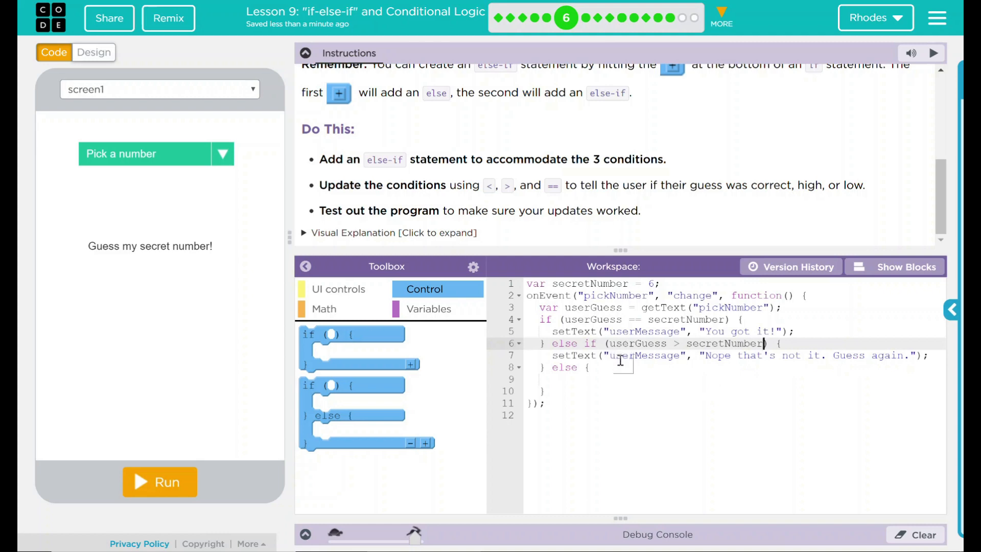
pyautogui.moveTo(711, 356)
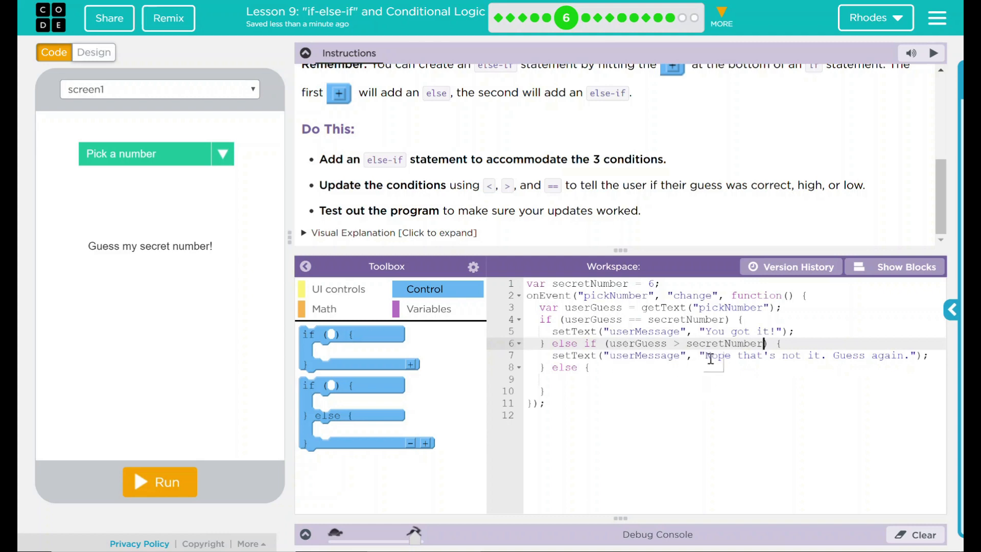
pyautogui.moveTo(842, 364)
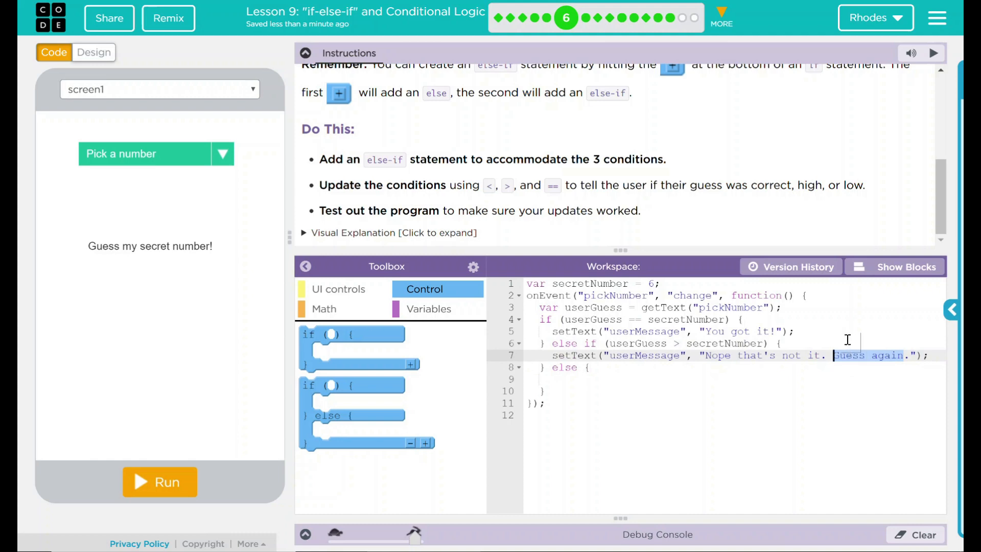
# Rewrite the else-if setText string to end with "You are to high.".
pyautogui.write('You')
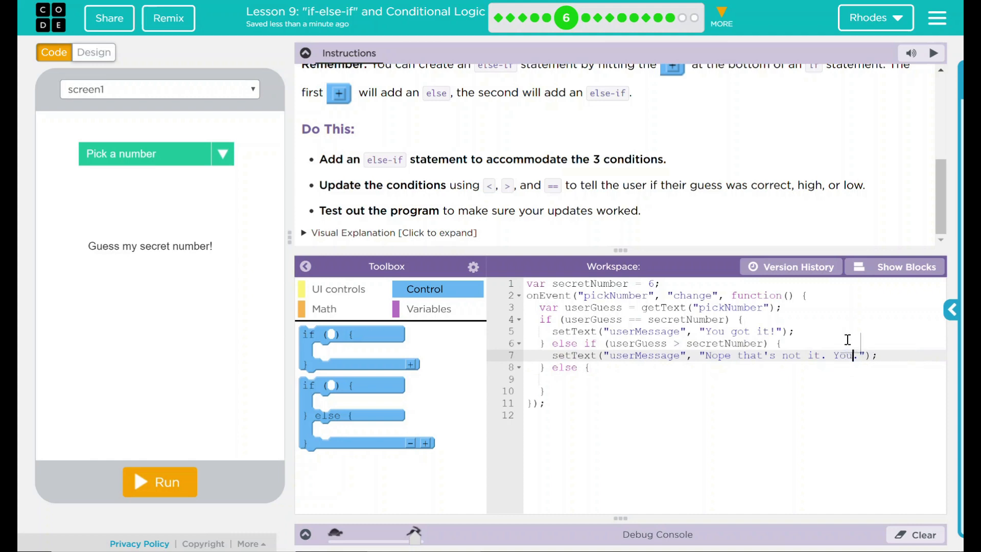
pyautogui.write('are to')
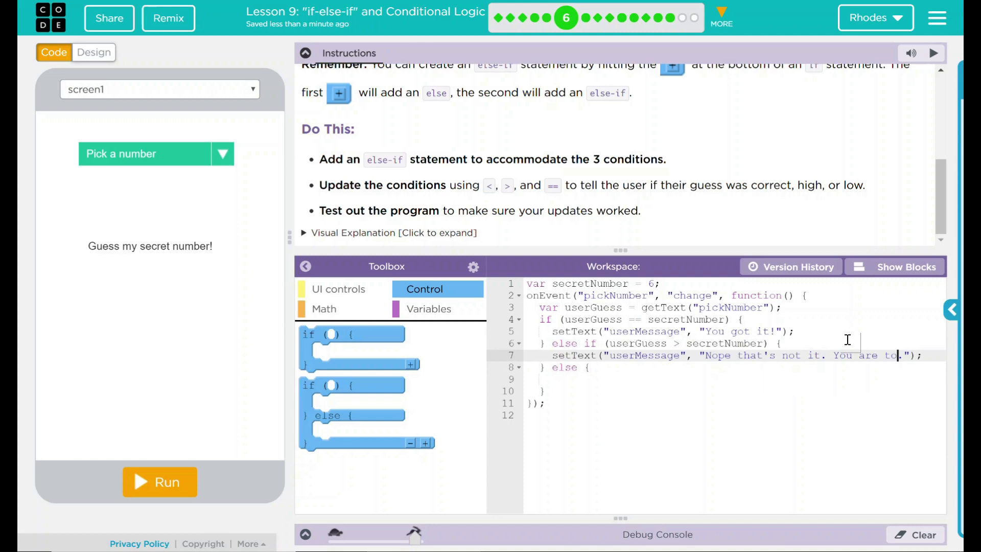
pyautogui.write('high')
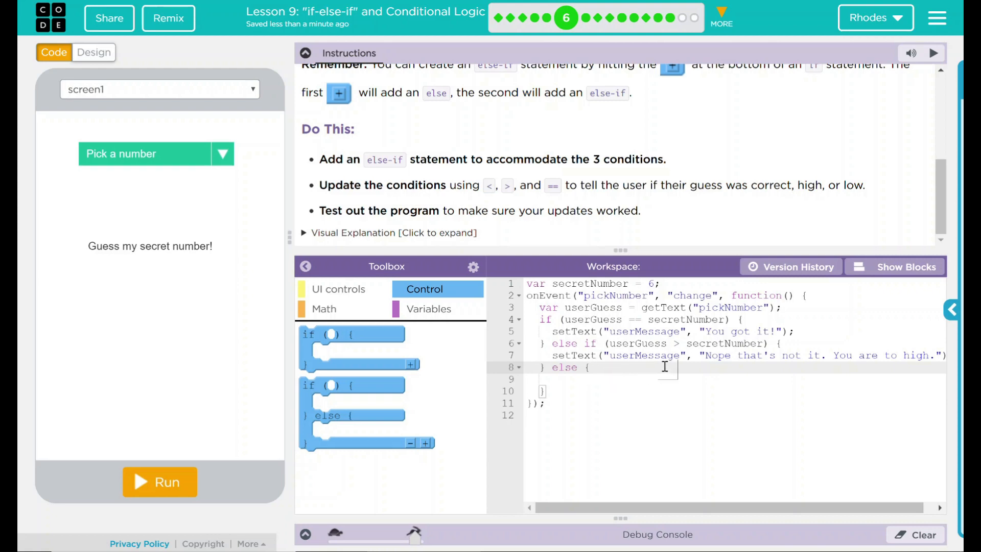
pyautogui.moveTo(656, 373)
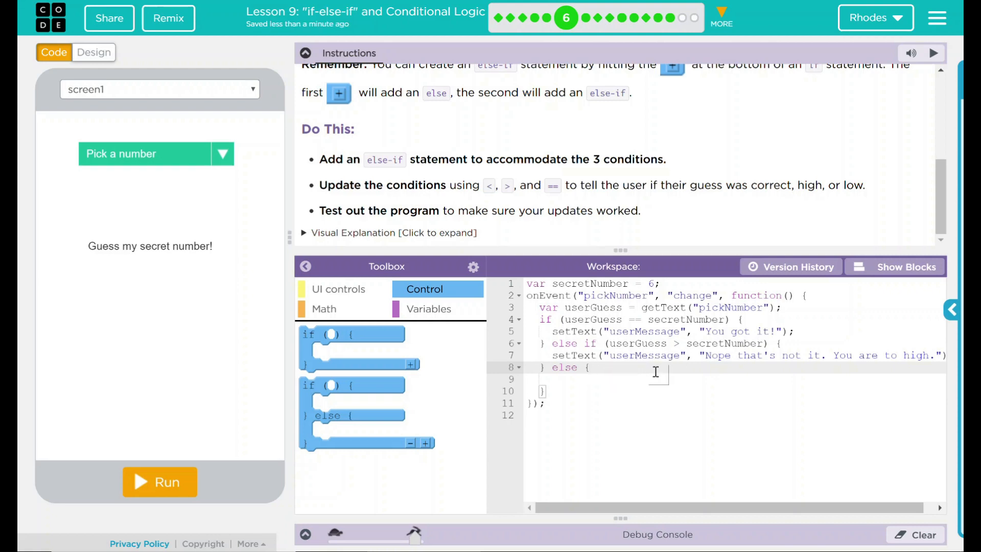
# Write the else branch's setText("userMessage", "Nope, that not it. You are to low.").
pyautogui.write('(userGuess')
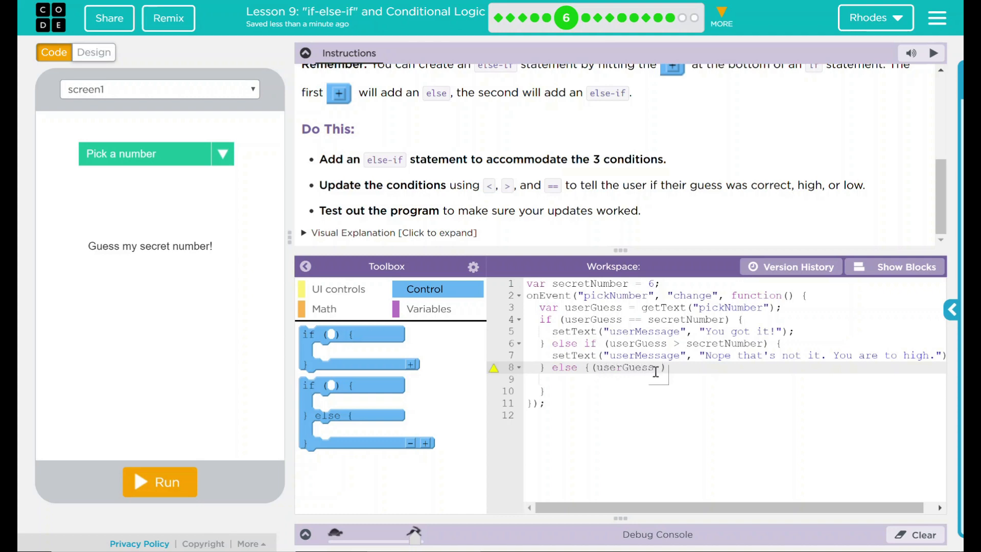
pyautogui.write(', secretNumber')
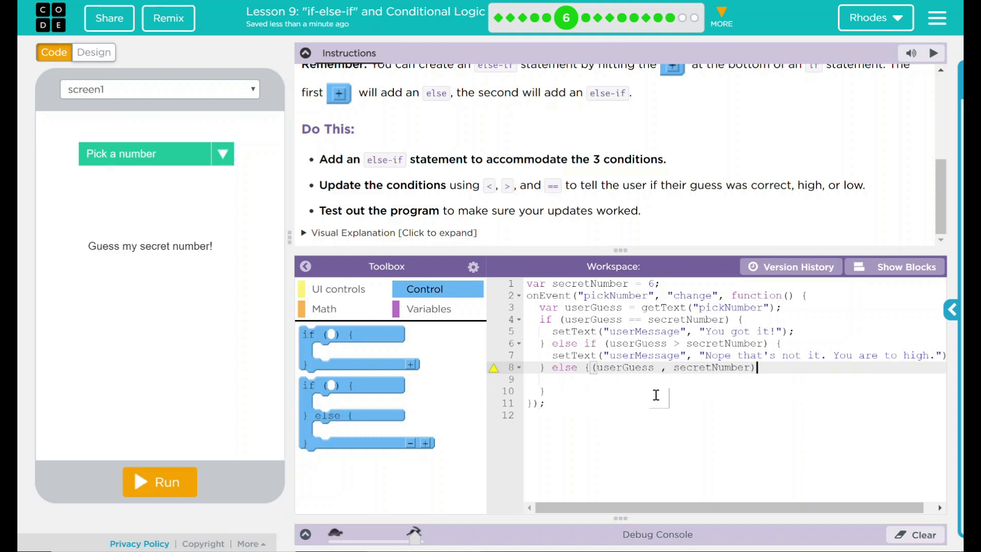
pyautogui.moveTo(716, 384)
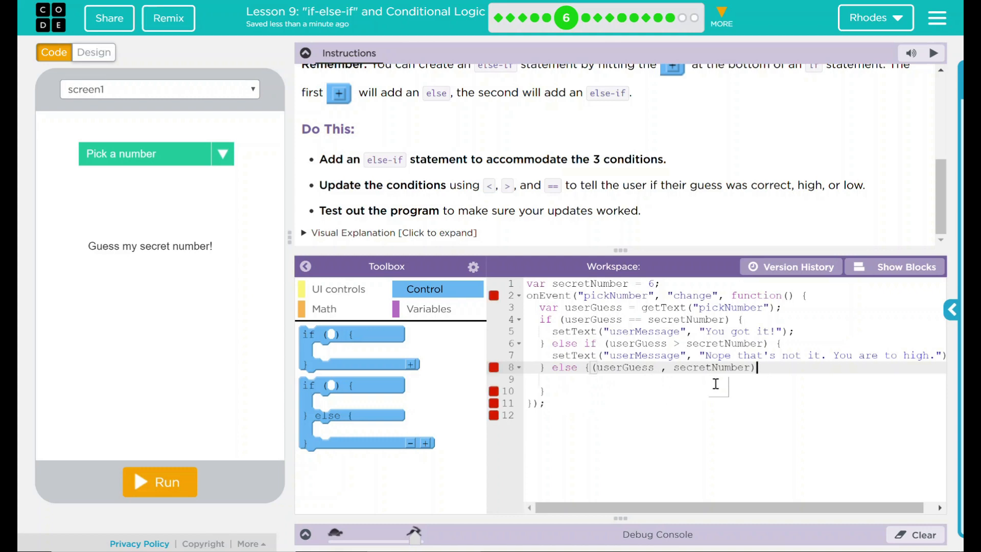
pyautogui.write('{')
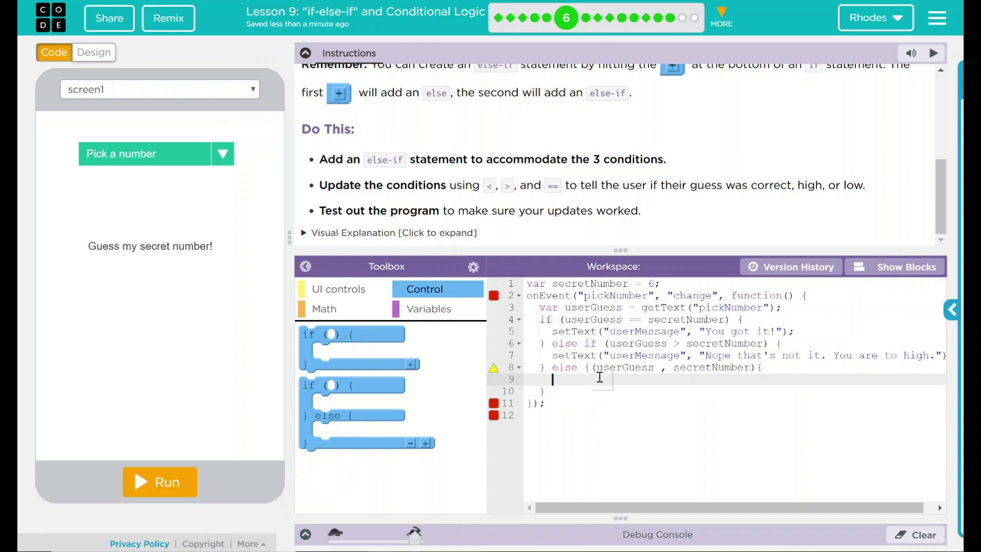
pyautogui.write('setText("u')
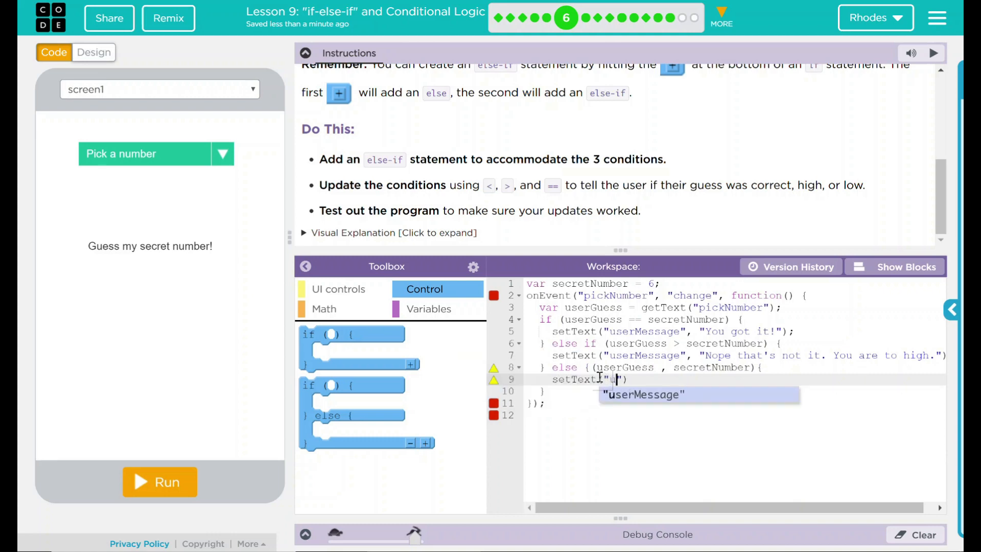
pyautogui.write('userMessage",')
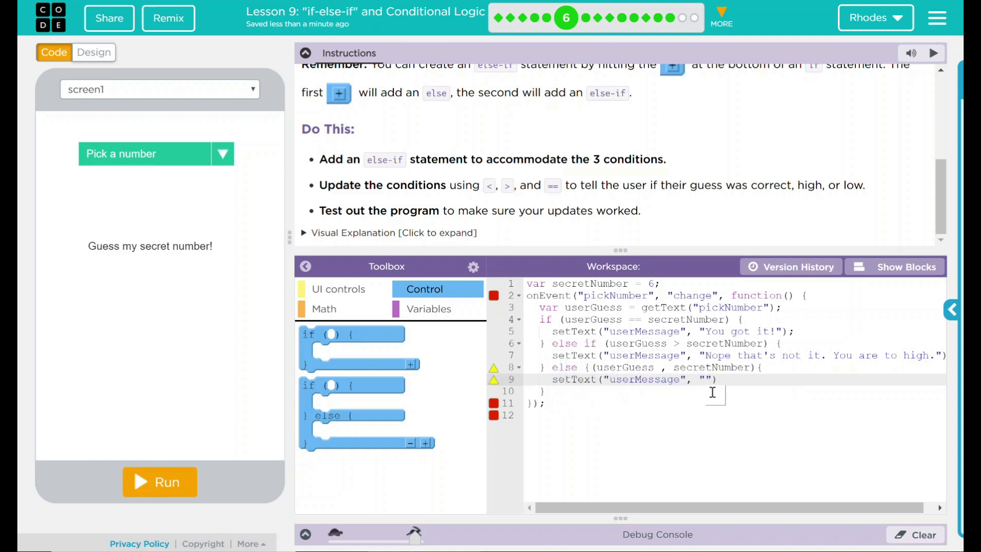
pyautogui.write('Nope, that not it.  You are to low.')
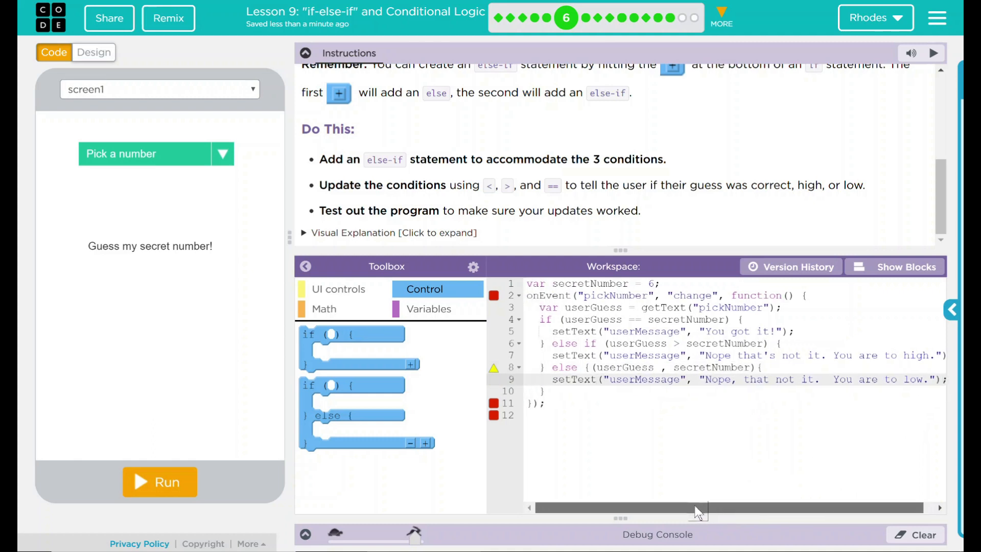
# Edit the last branch toward a plain else, removing the stray brace.
pyautogui.click(591, 367)
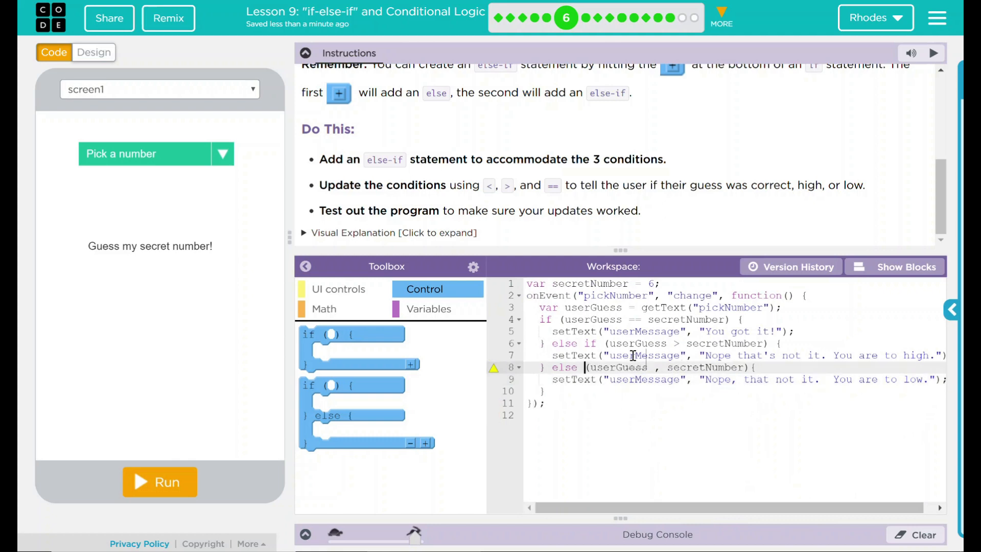
pyautogui.moveTo(493, 367)
pyautogui.write('<')
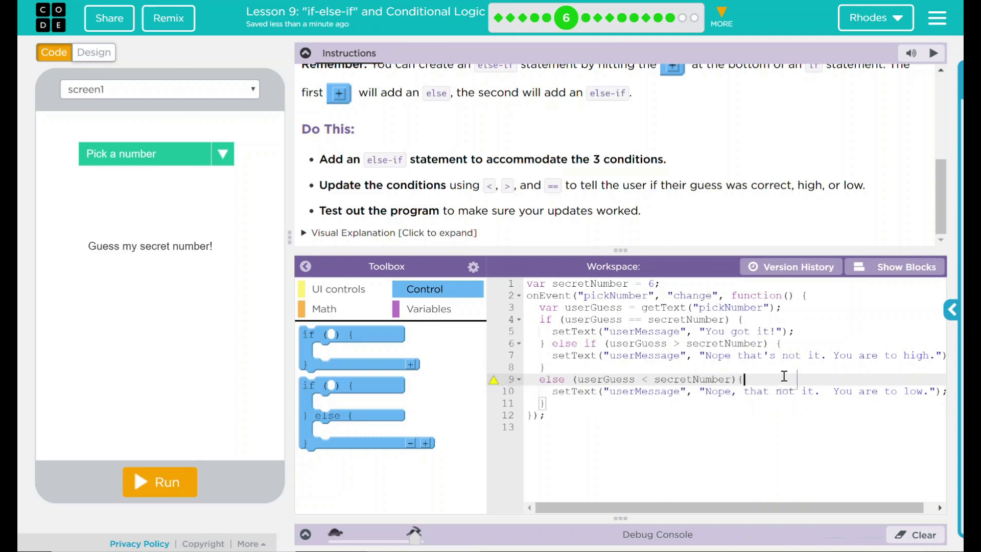
pyautogui.moveTo(638, 331)
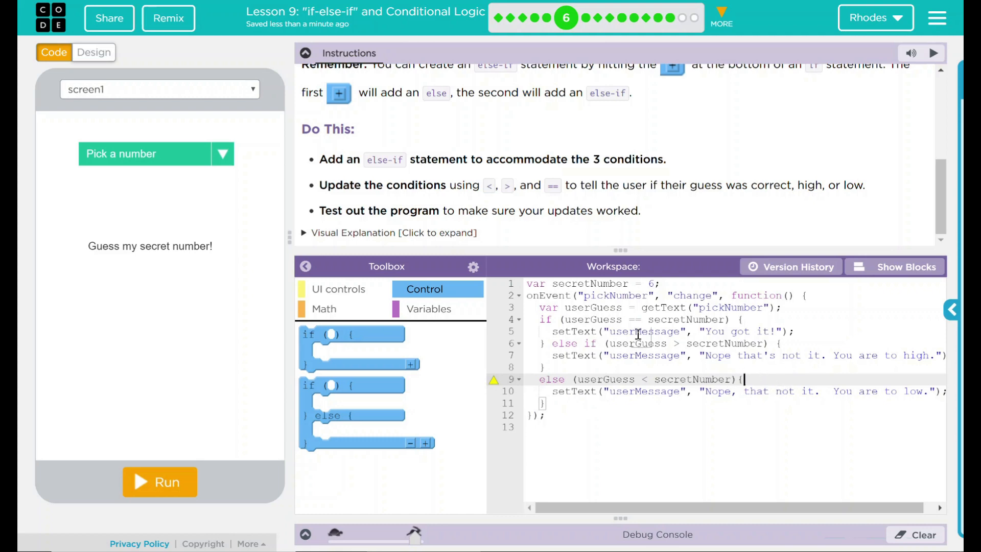
pyautogui.moveTo(588, 319)
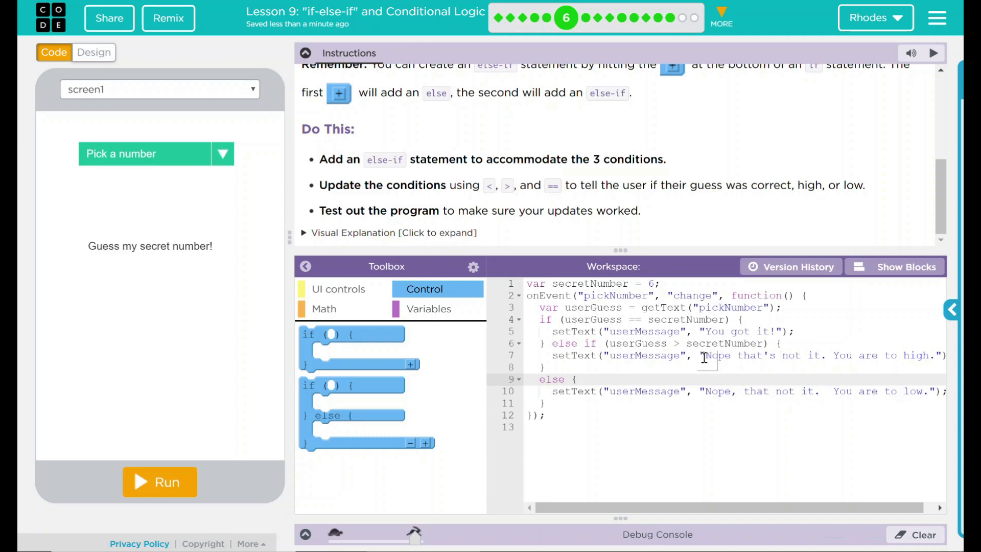
# Run the app and guess 5 (too low) then 6 ("You got it!").
pyautogui.click(159, 482)
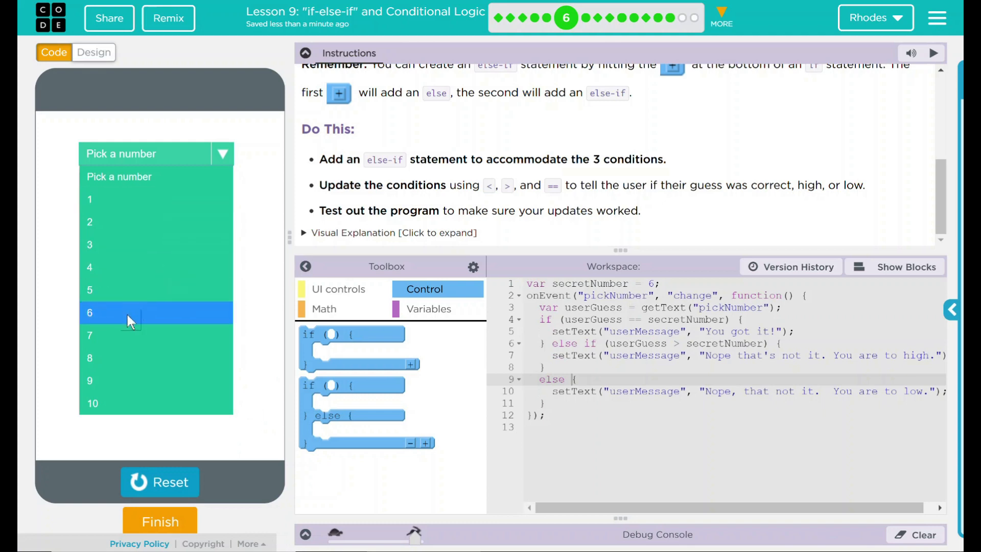
pyautogui.click(90, 291)
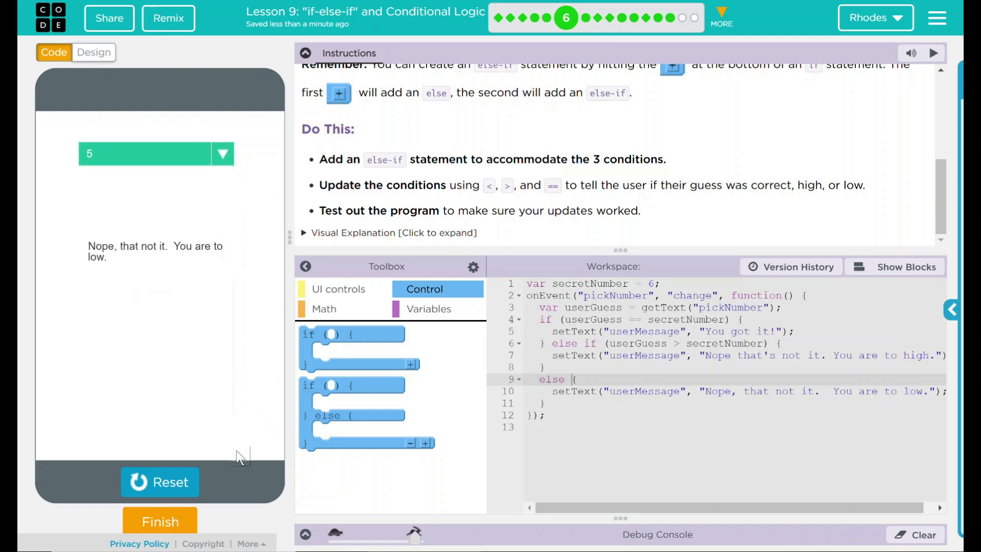
pyautogui.moveTo(188, 374)
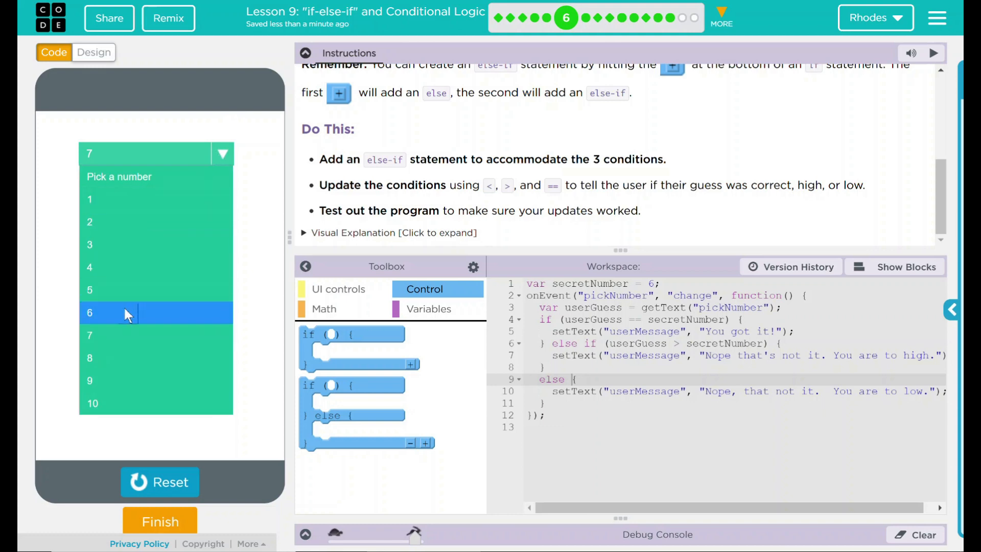
pyautogui.click(102, 313)
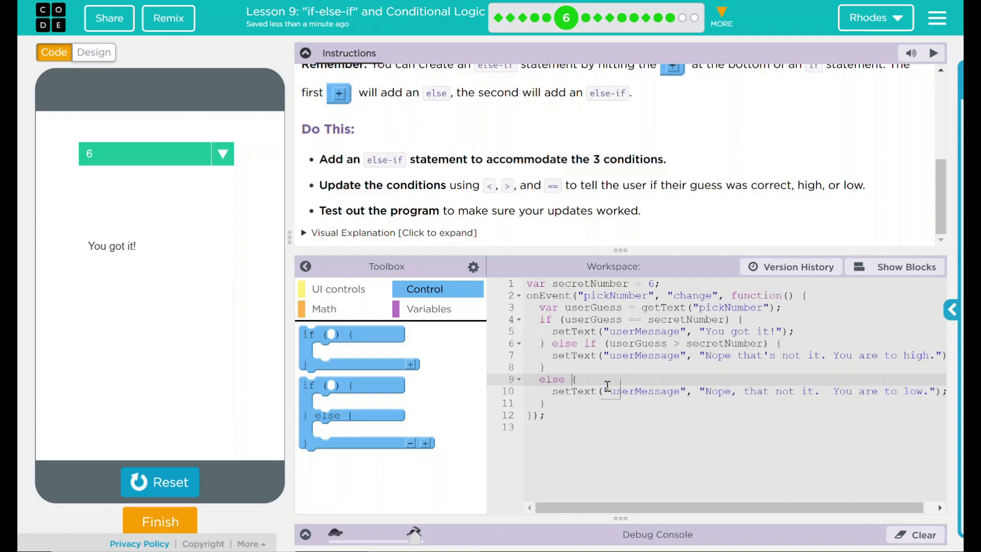
pyautogui.moveTo(552, 319)
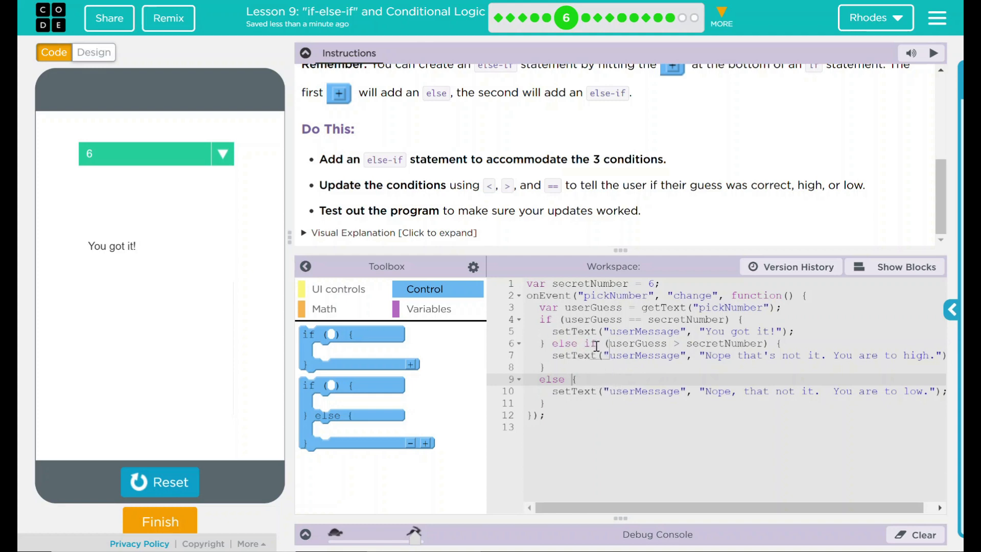
# Review the too-low code, then mark the level finished via the Finish button.
pyautogui.click(626, 379)
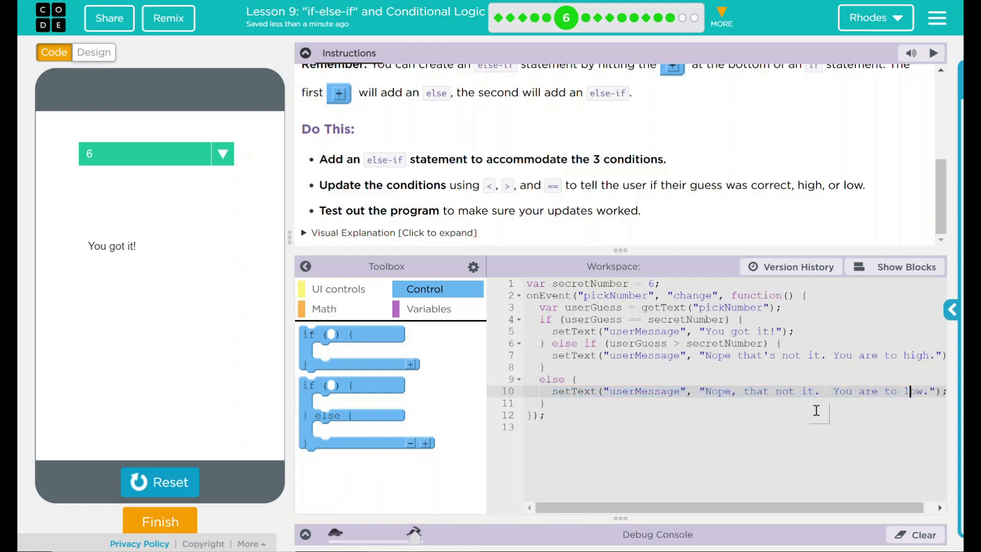
pyautogui.moveTo(655, 356)
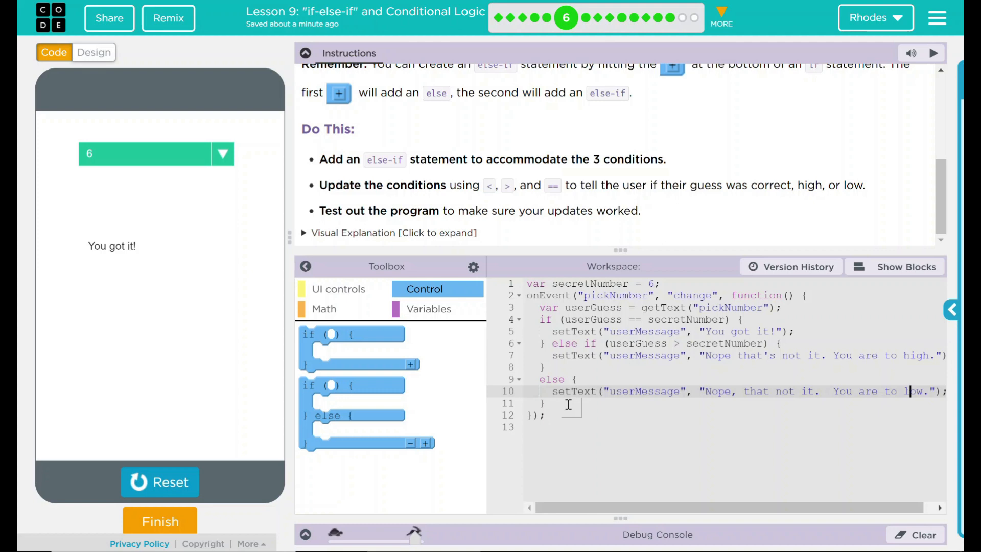
pyautogui.moveTo(298, 168)
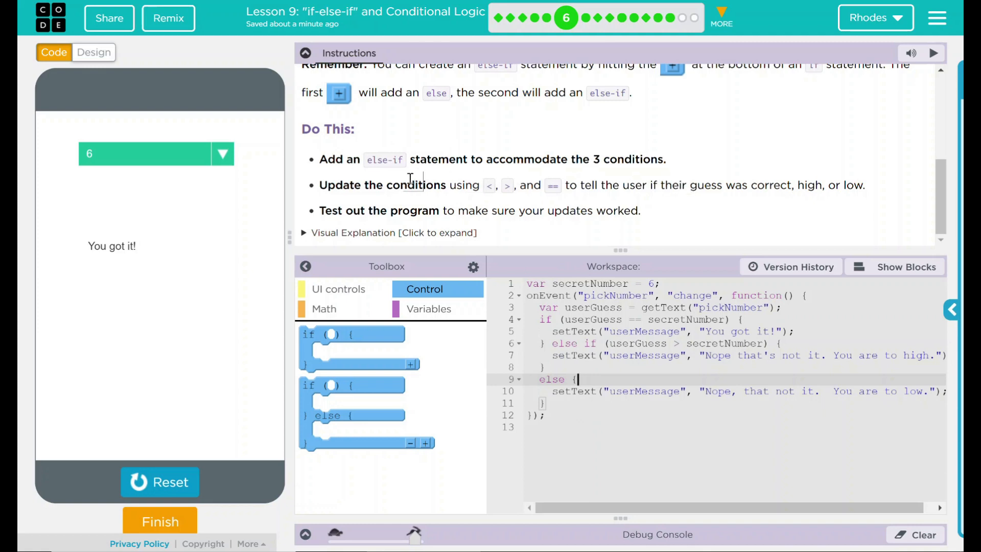
pyautogui.moveTo(498, 199)
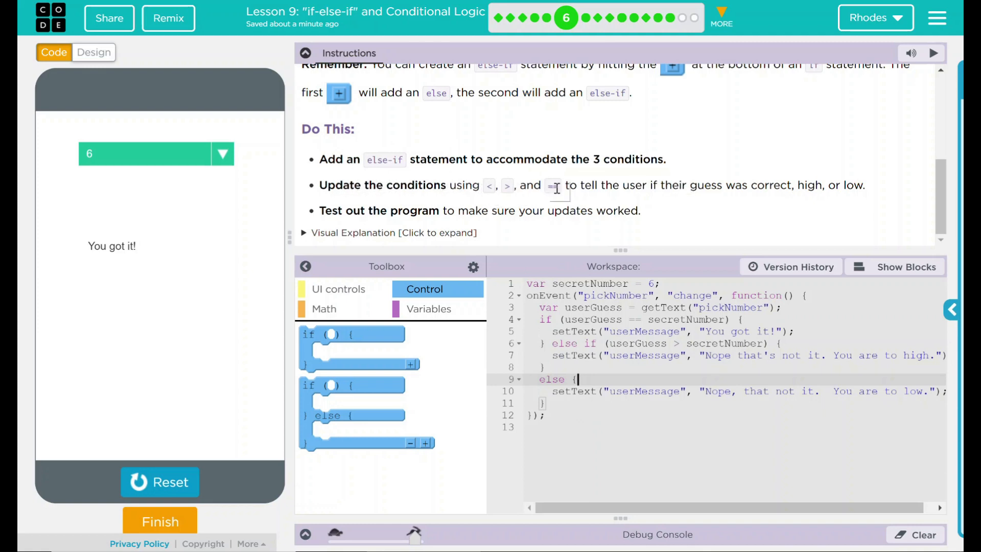
pyautogui.moveTo(679, 185)
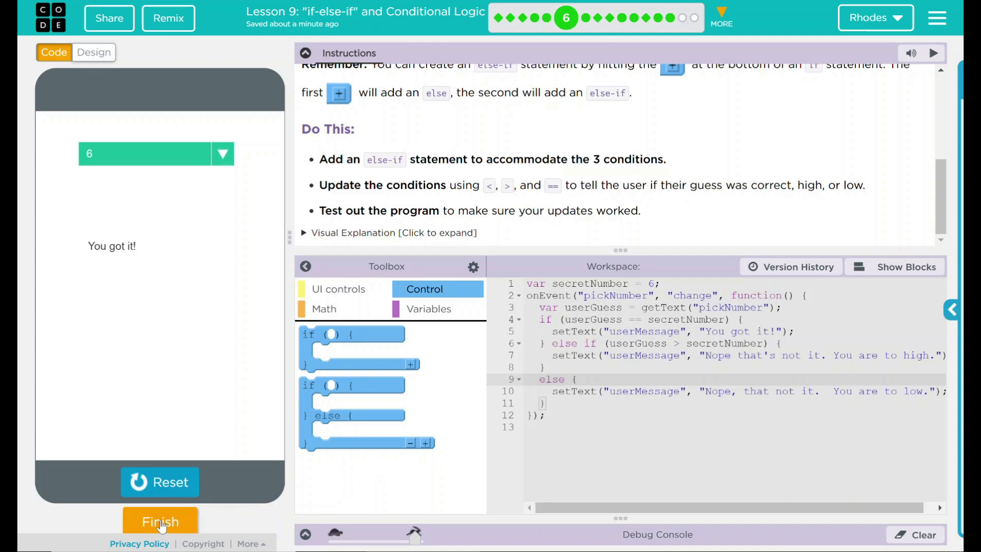
pyautogui.click(159, 522)
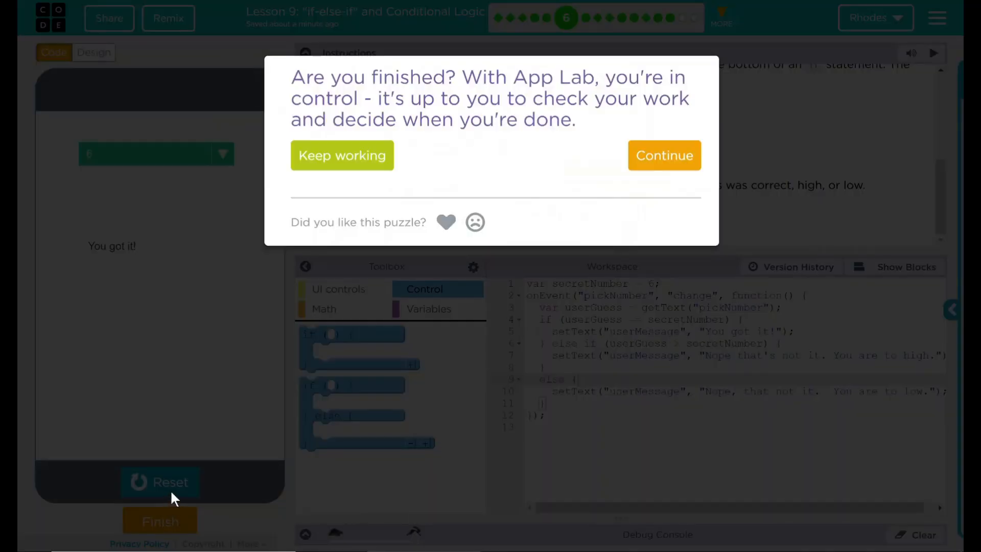
pyautogui.moveTo(665, 158)
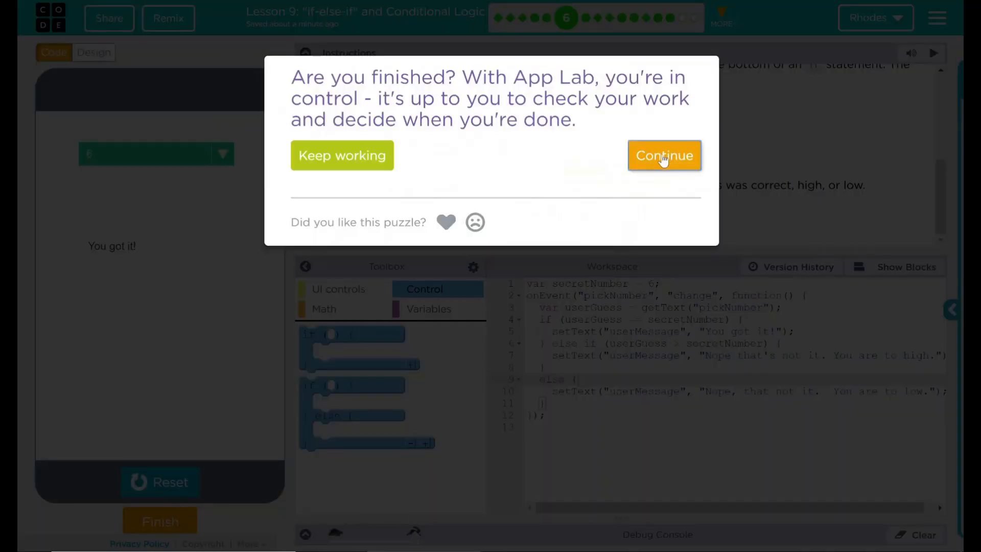